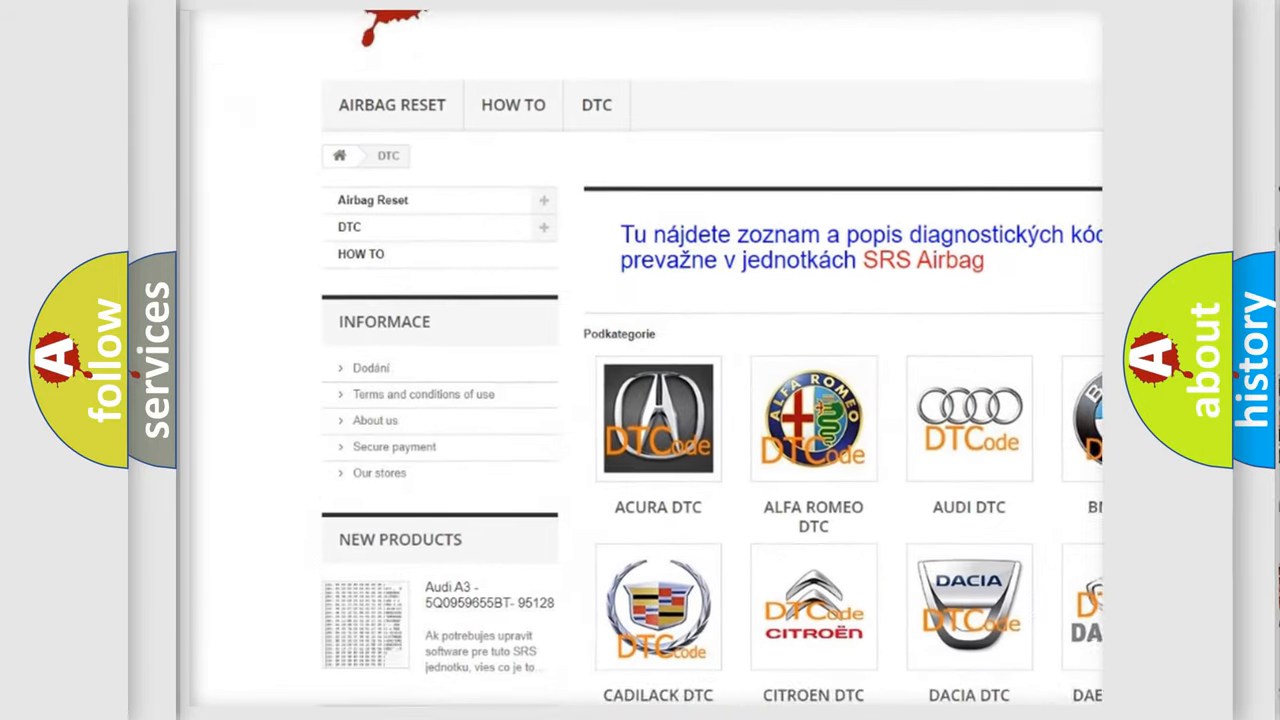
- Scroll the airbagreset.sk DTC page from the car-brand grid down to the B-series code list
scroll("down", 3)
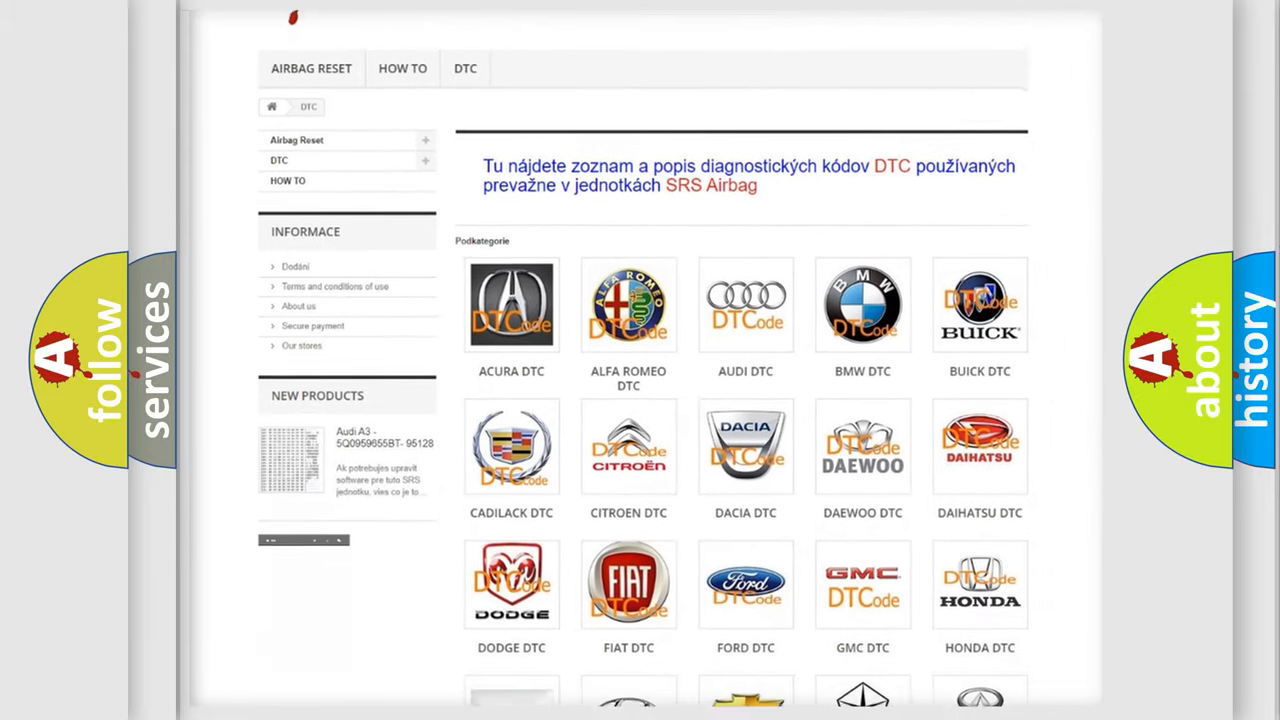
scroll("down", 3)
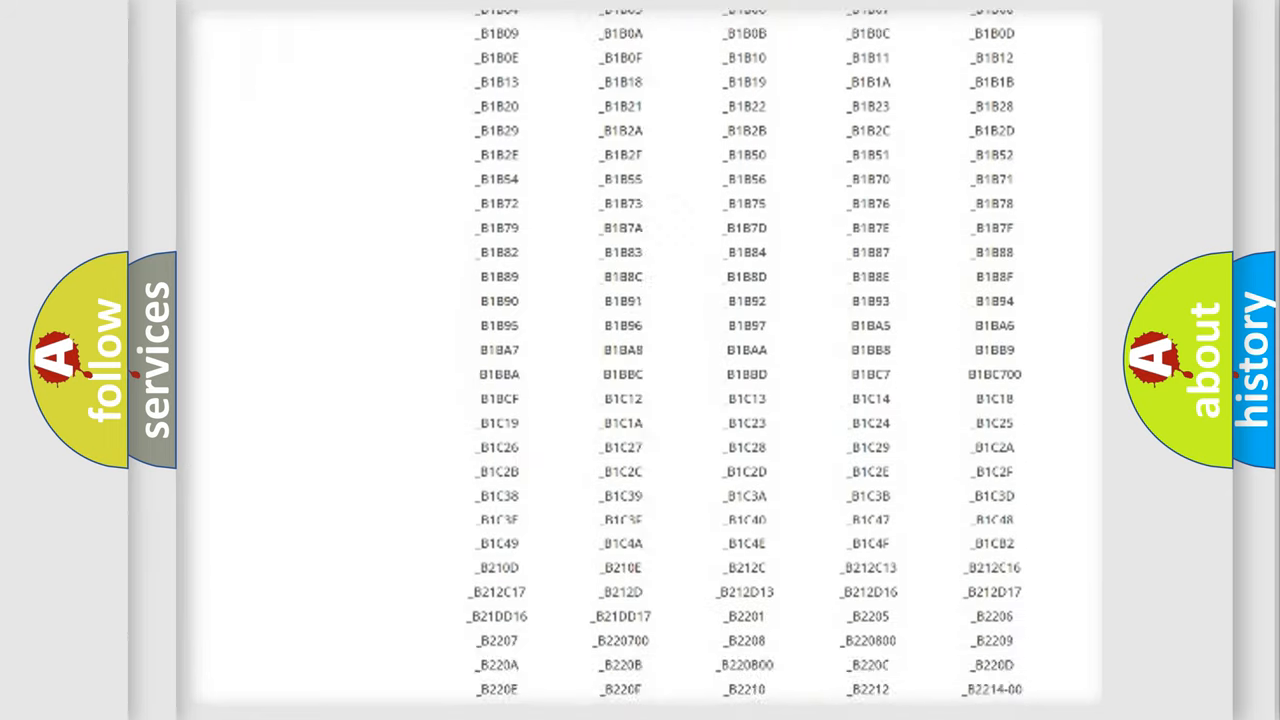
scroll("up", 3)
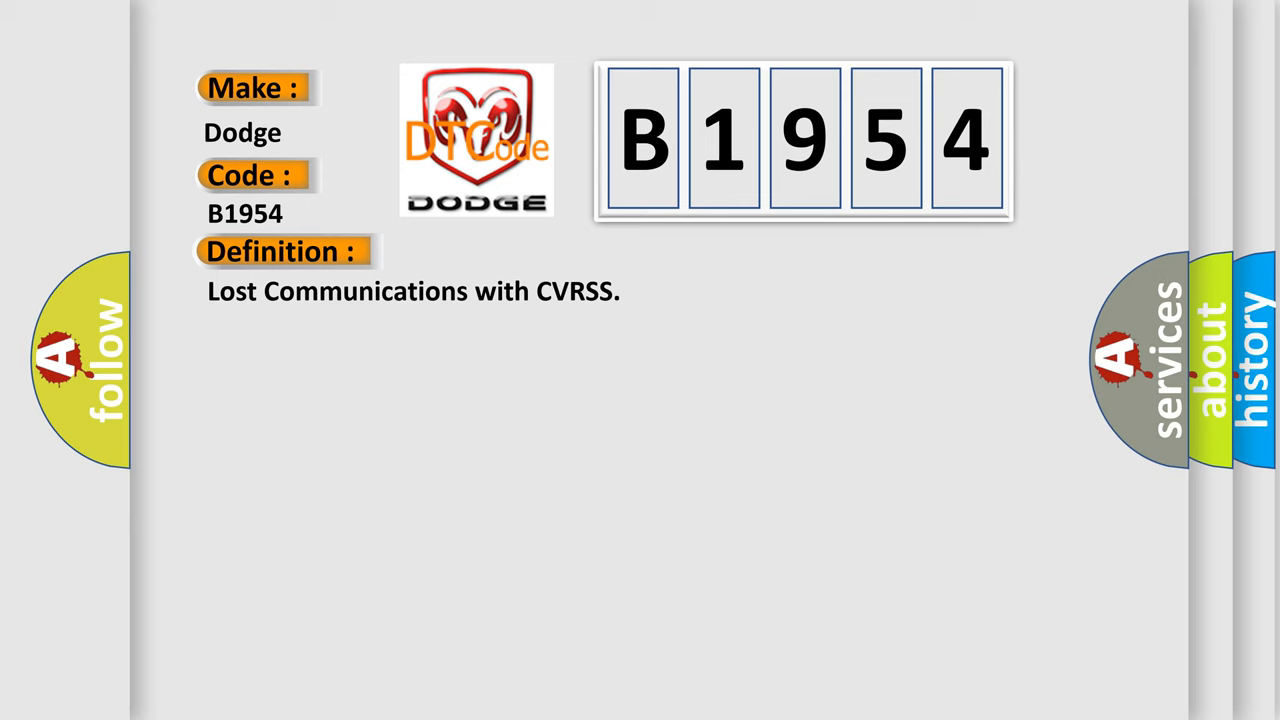
- Reveal the Dodge B1954 description: DTC sets when CVRSS fails to communicate with EBTCM for 7 seconds
left_click(520, 252)
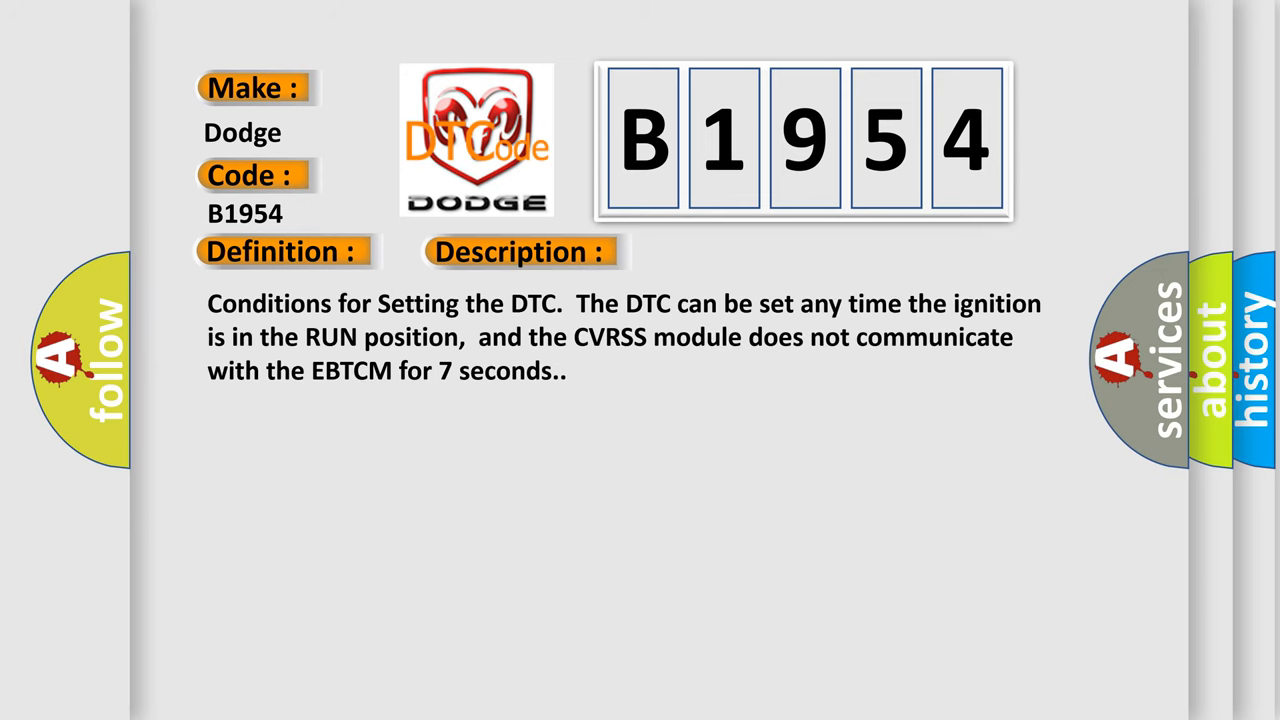